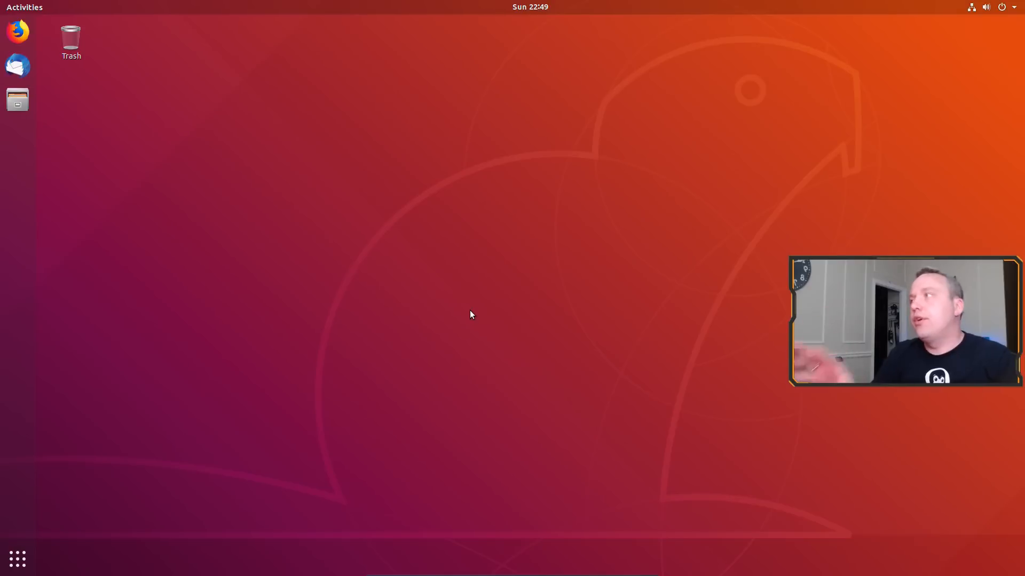
mouse_move(474, 309)
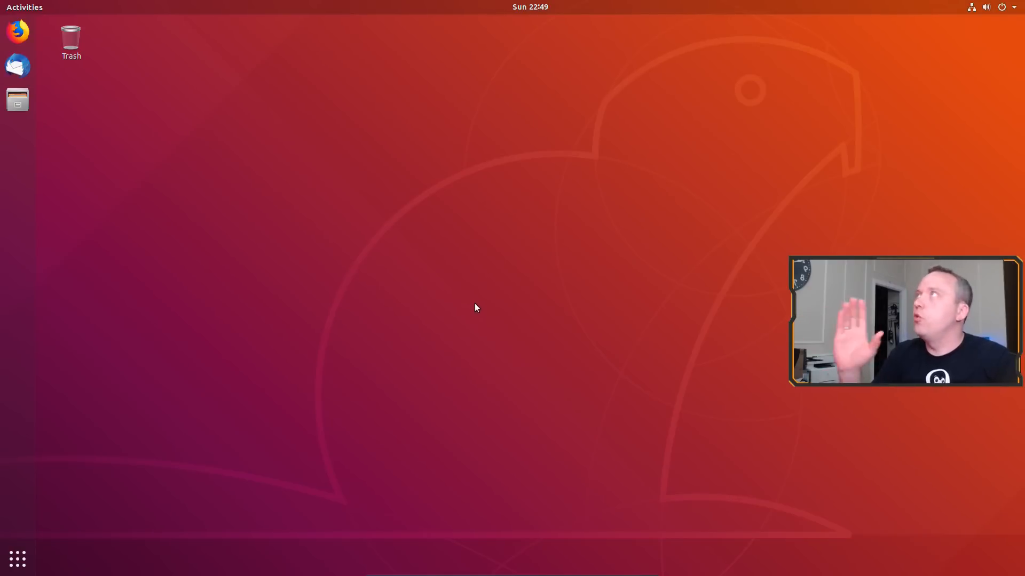
mouse_move(324, 352)
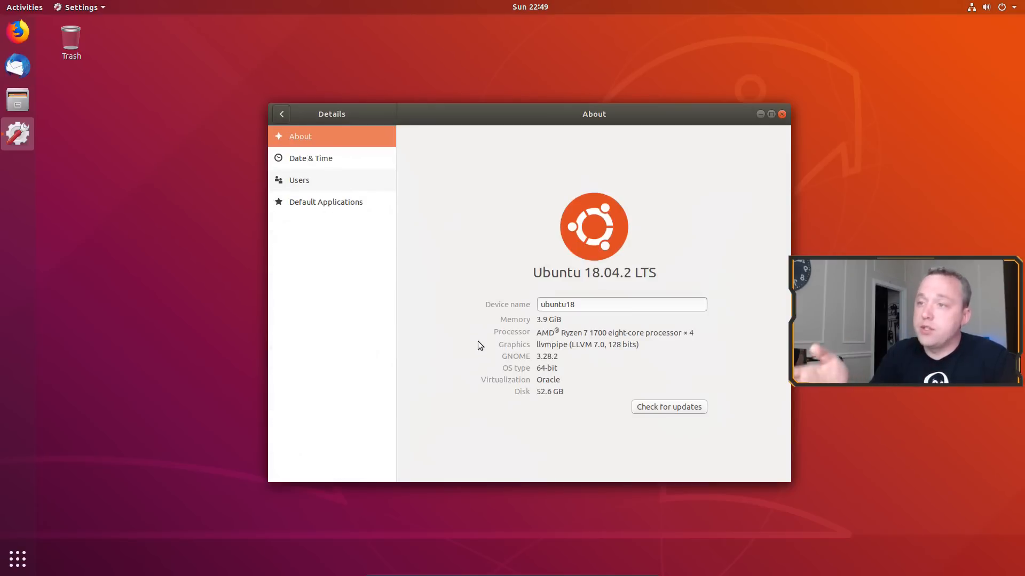
mouse_move(509, 335)
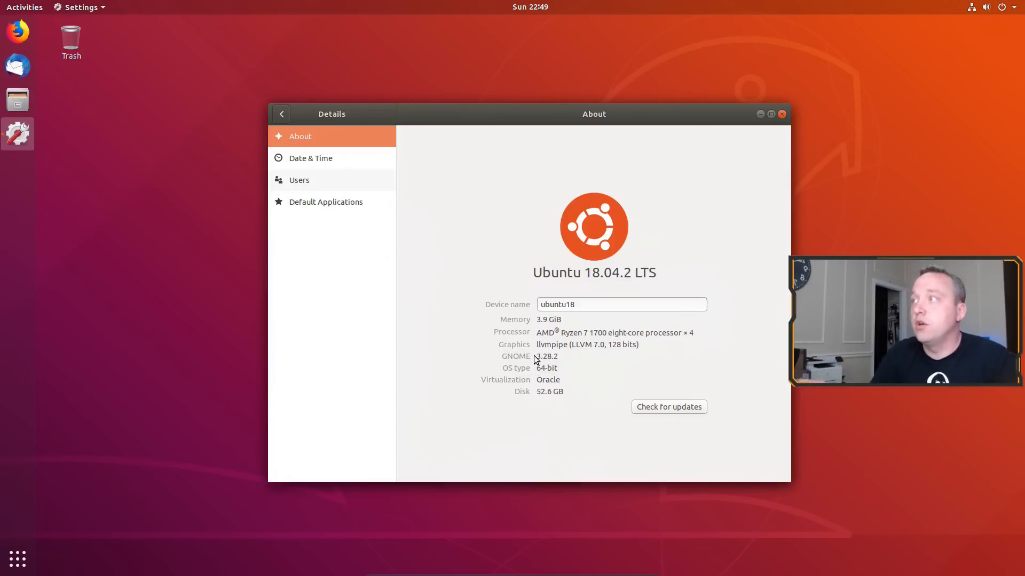
mouse_move(538, 353)
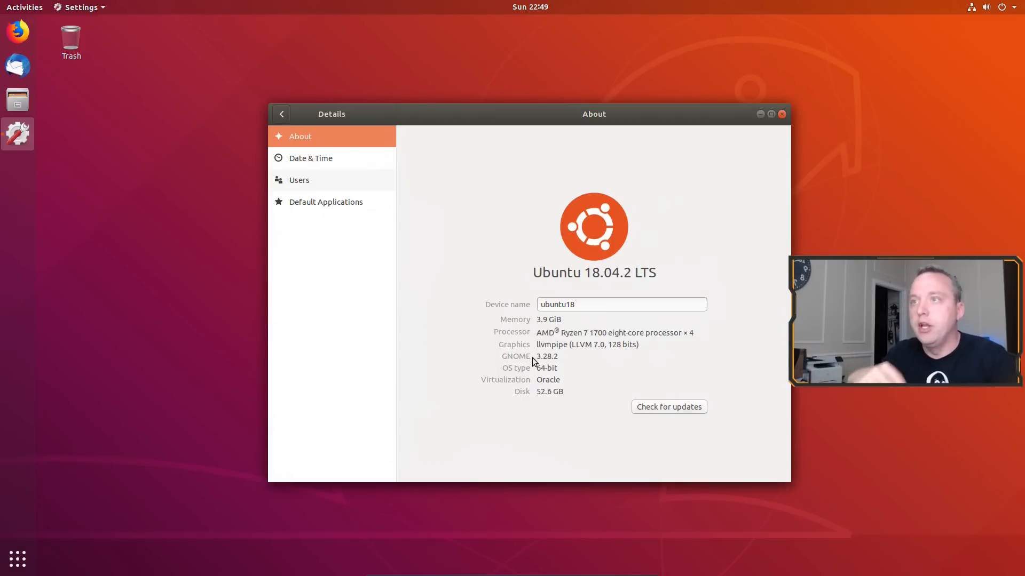
Close Settings after confirming Ubuntu 18.04.2 LTS in About.
left_click(782, 114)
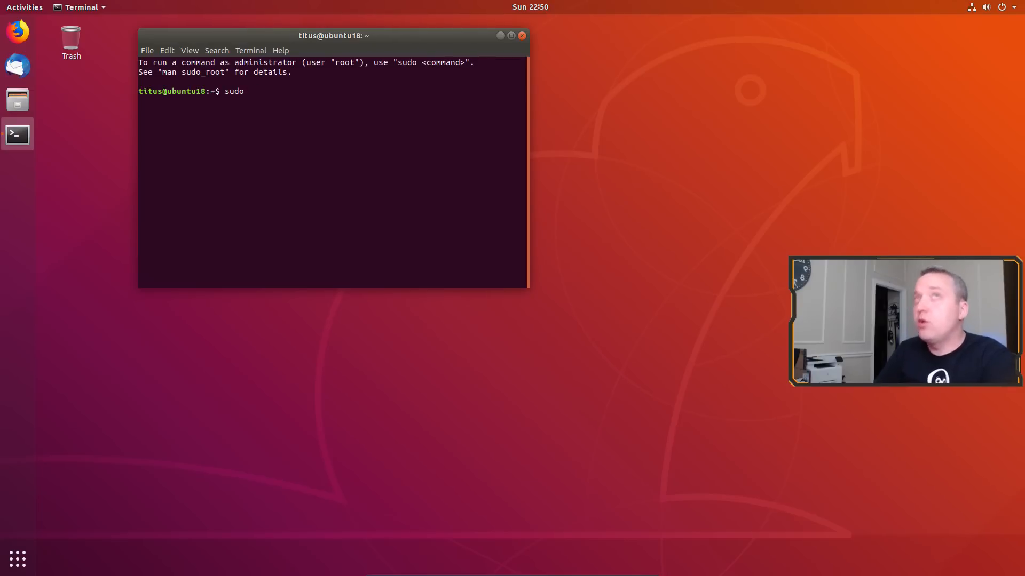
Add the ppa:system76/pop repository with sudo add-apt-repository and authenticate.
type("add-apt-re")
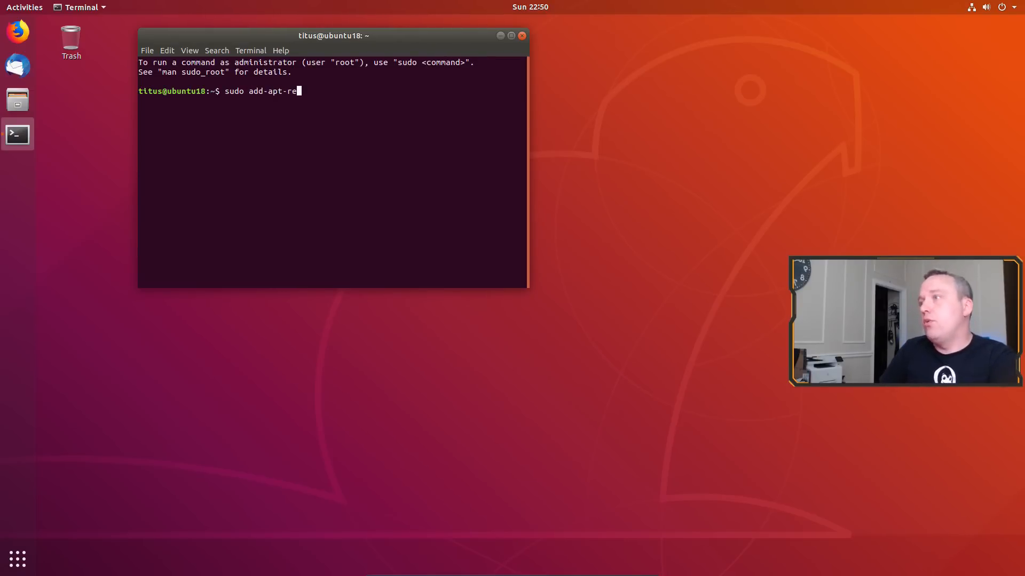
type("pository")
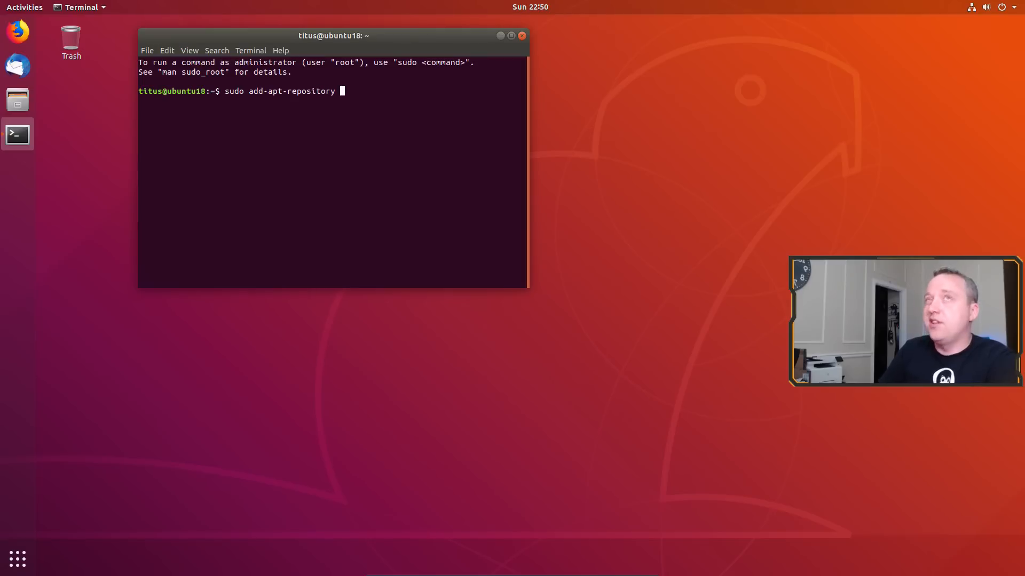
type("ppa:")
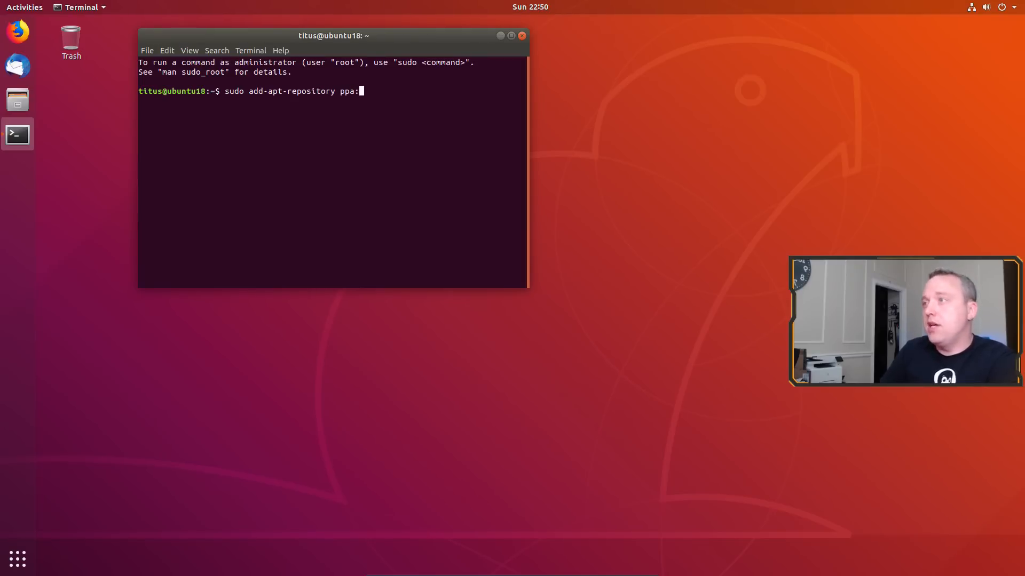
type("system76")
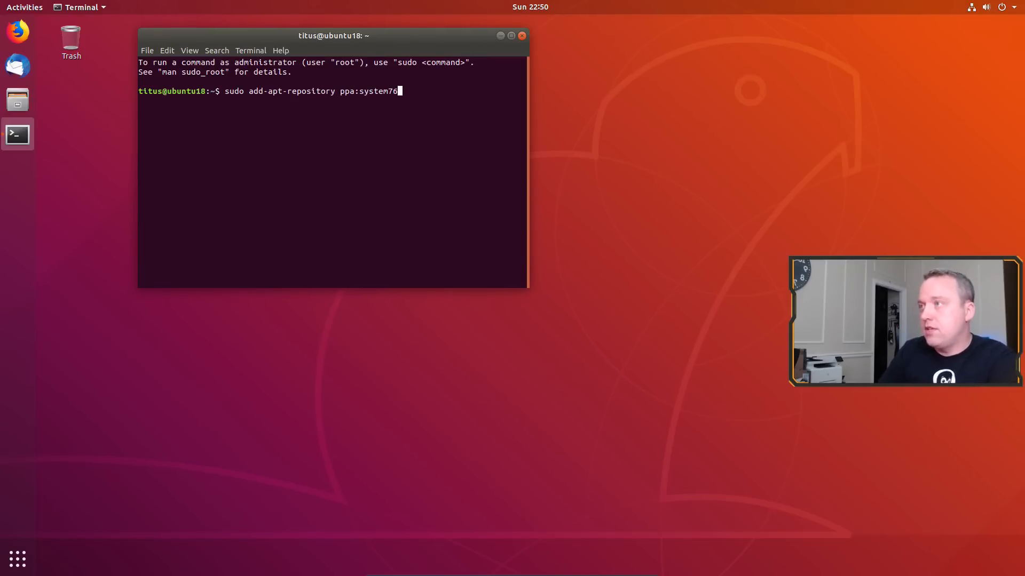
type("/pop")
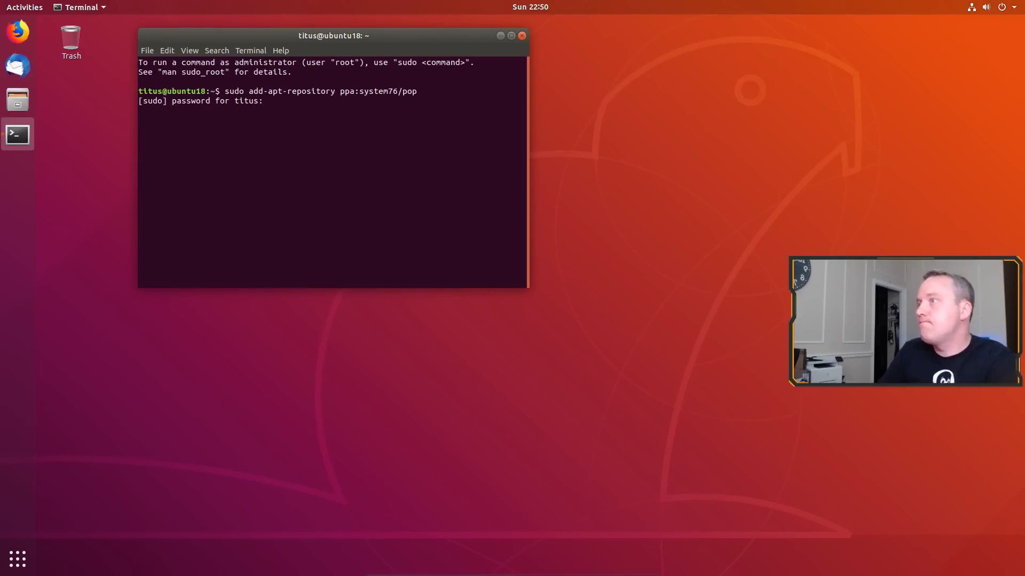
key("Return")
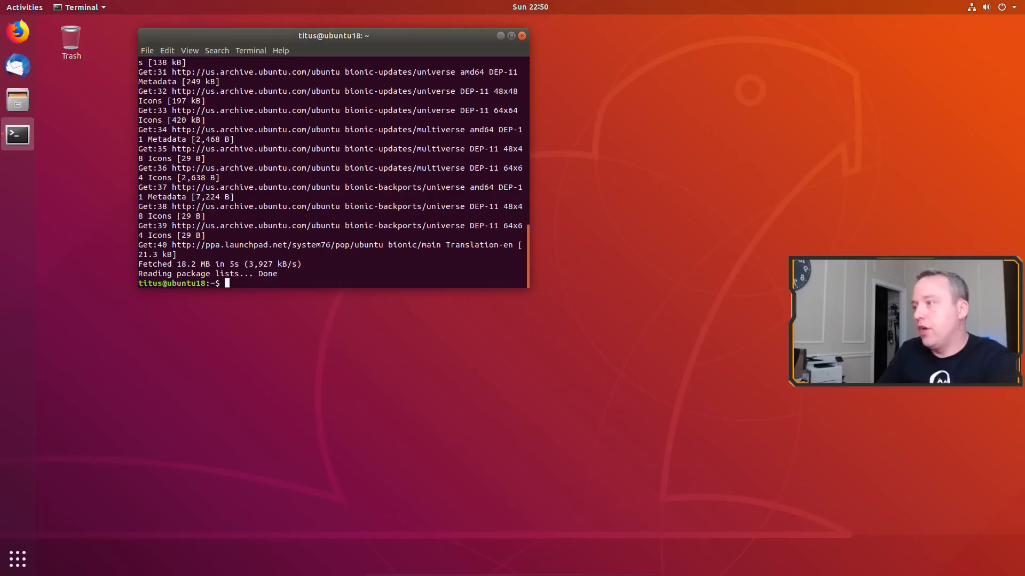
Install pop-desktop with sudo apt install pop-desktop, retrying after resolving dependencies.
type("sudo apt")
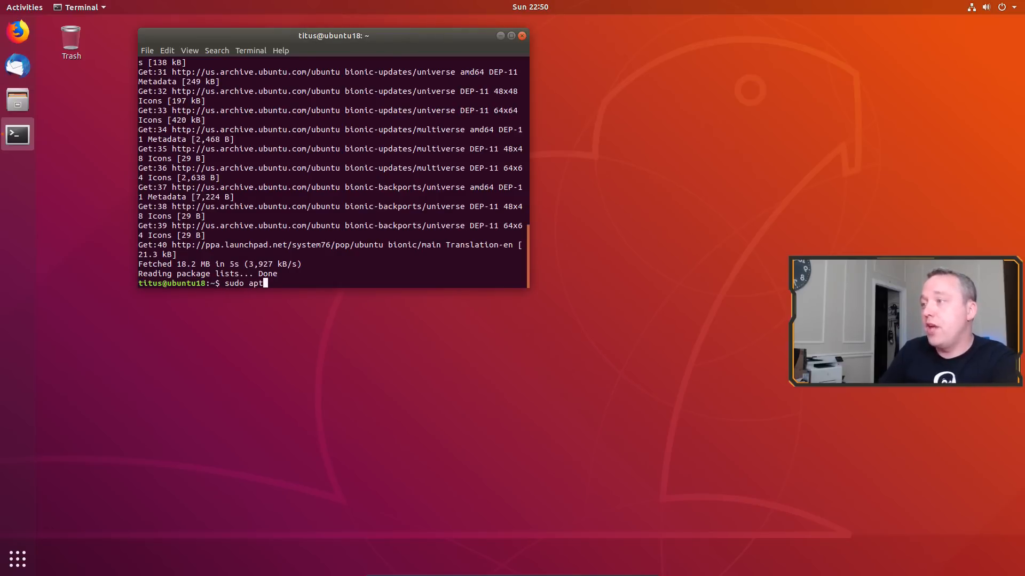
type("install pop-")
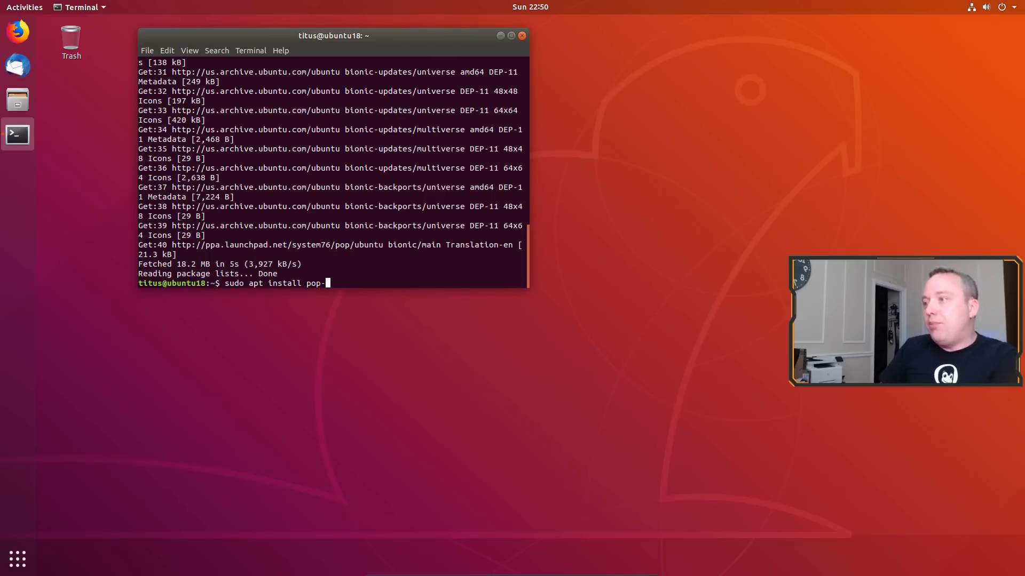
type("desktop")
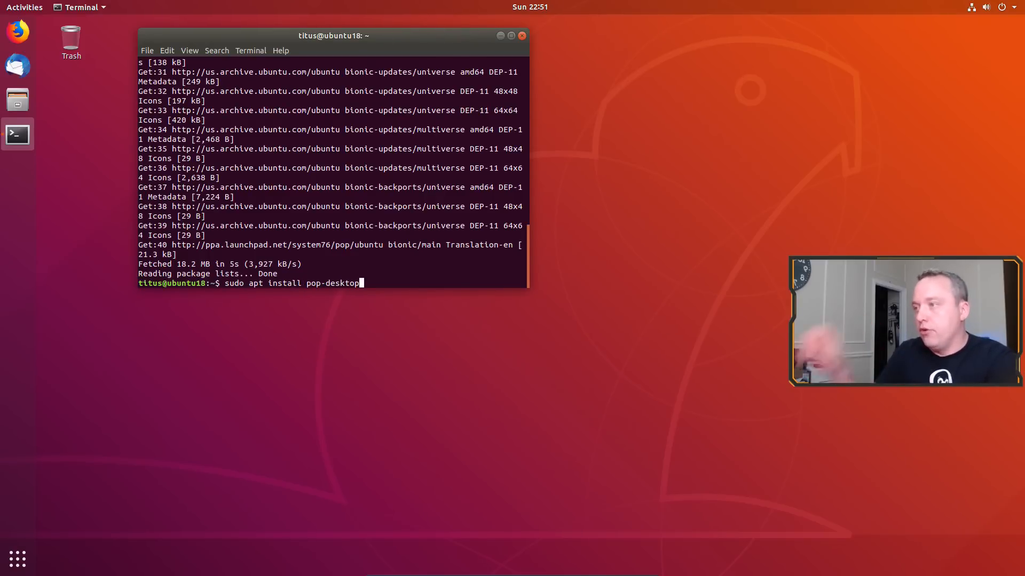
key("Return")
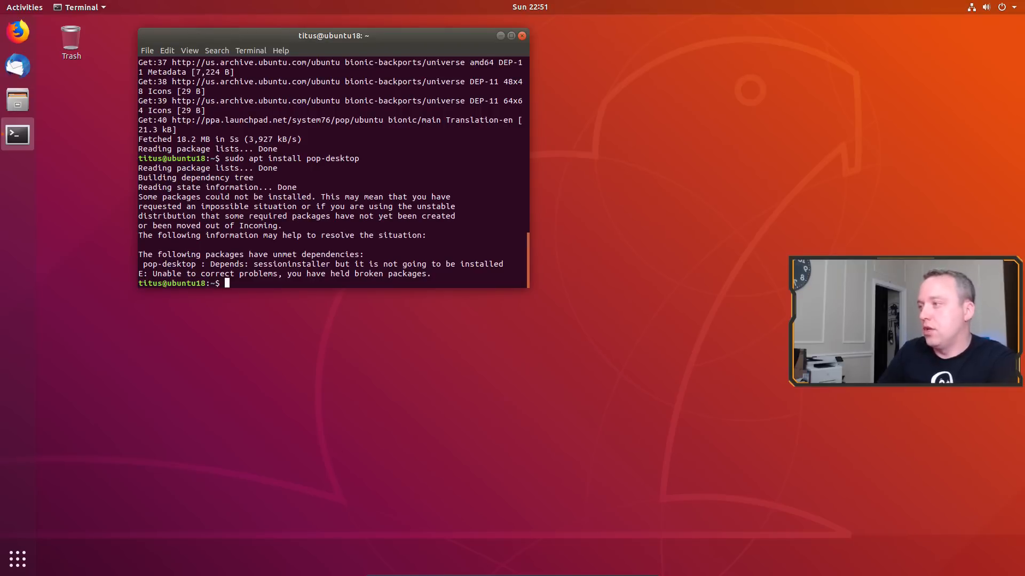
type("sudo apt install pop-desktop")
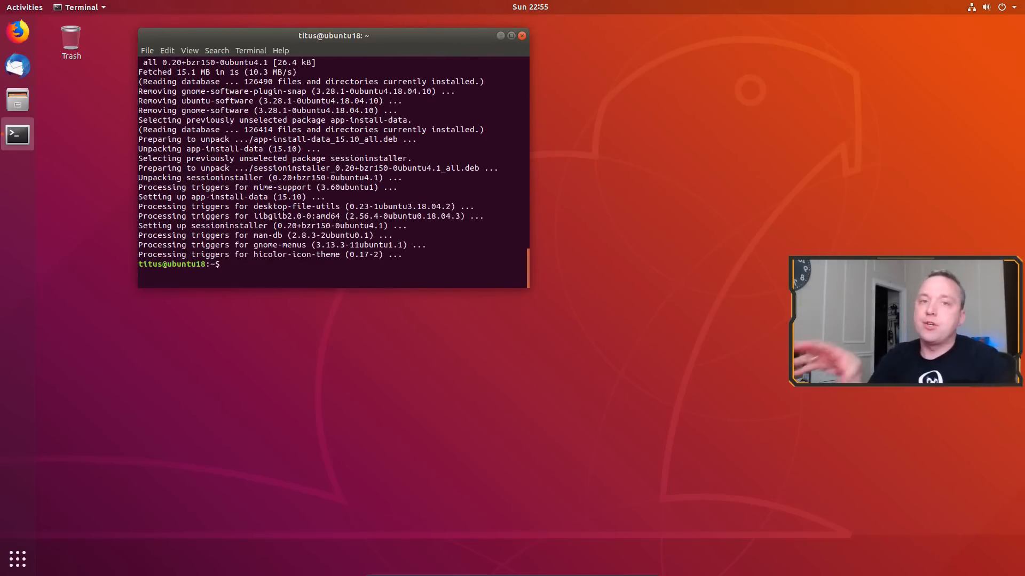
type("sudo apt install pop-desktop")
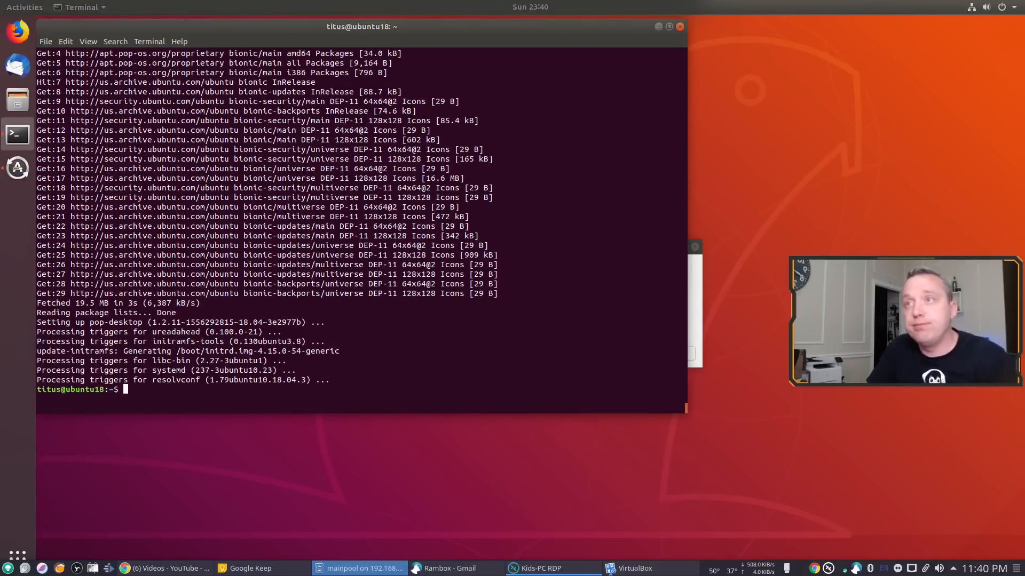
Restart the system from the top-right power menu to load Pop!_OS.
left_click(1012, 6)
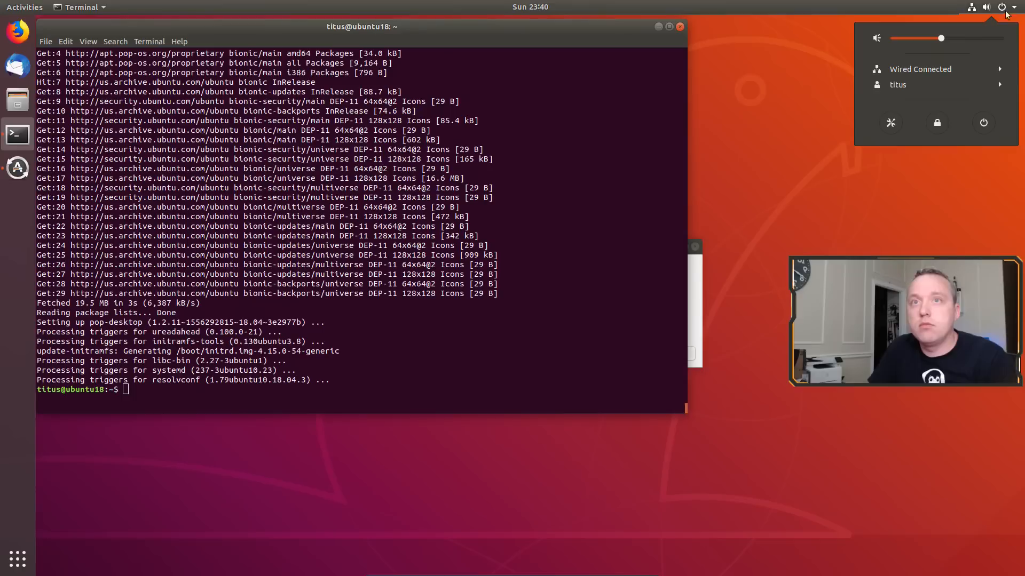
left_click(983, 123)
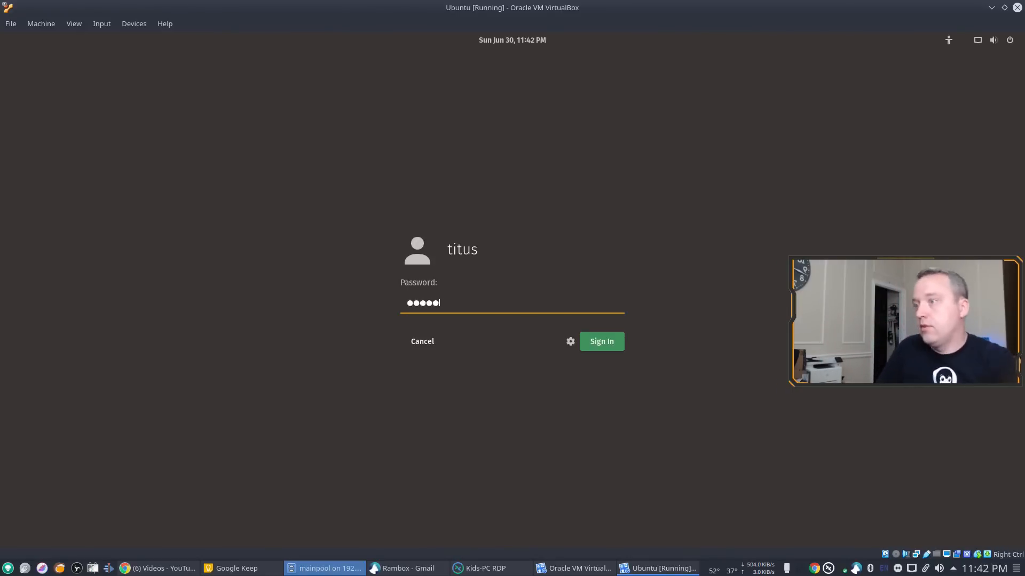
Sign in to the rebooted Pop!_OS desktop and open Settings from the system menu.
left_click(601, 341)
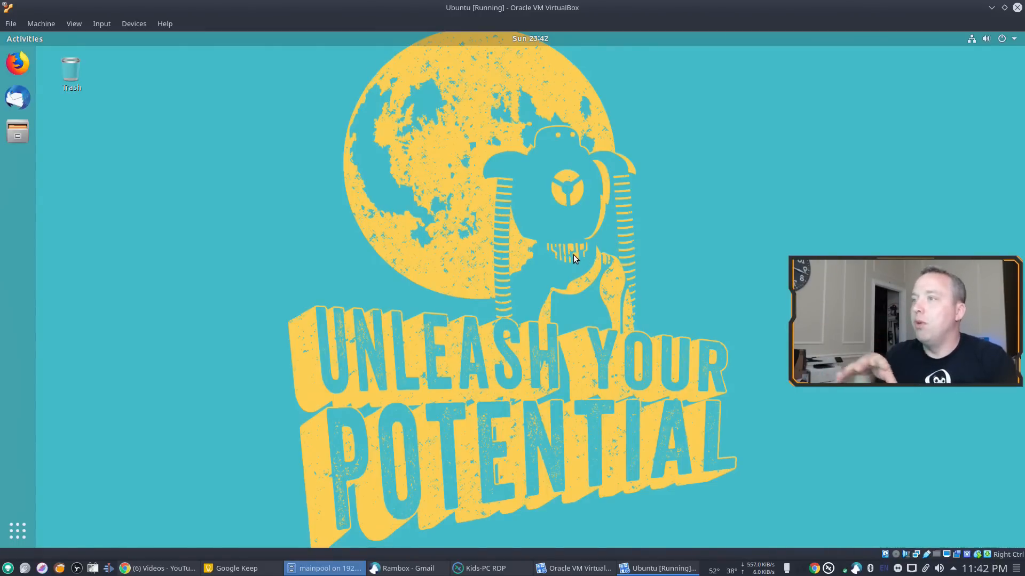
mouse_move(560, 369)
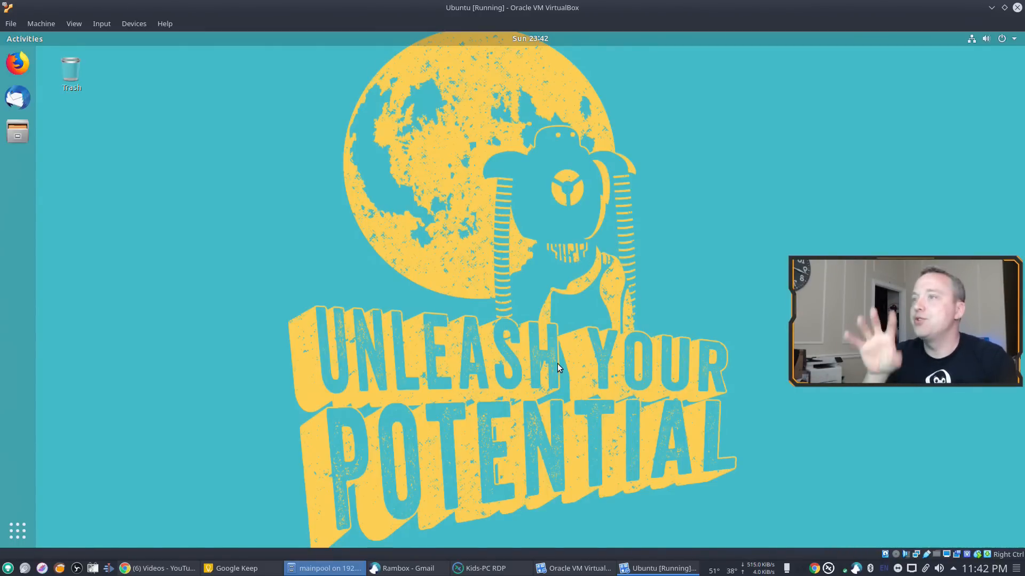
mouse_move(937, 222)
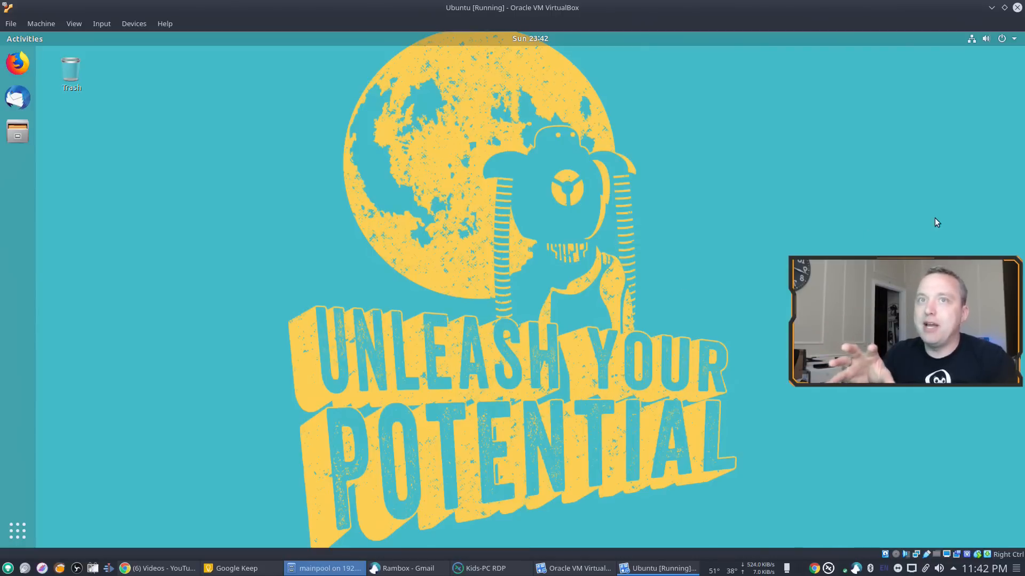
left_click(1014, 38)
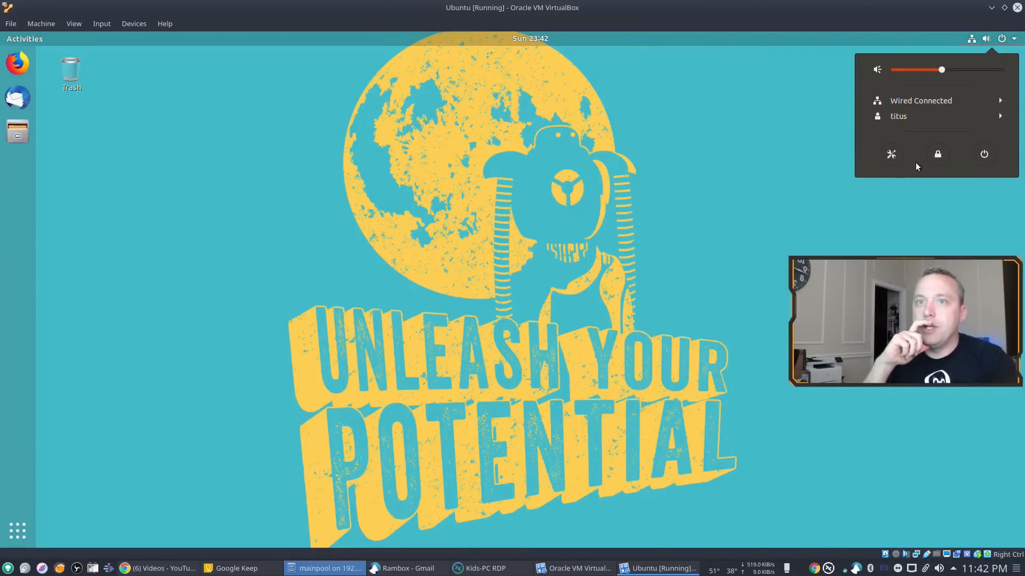
left_click(892, 153)
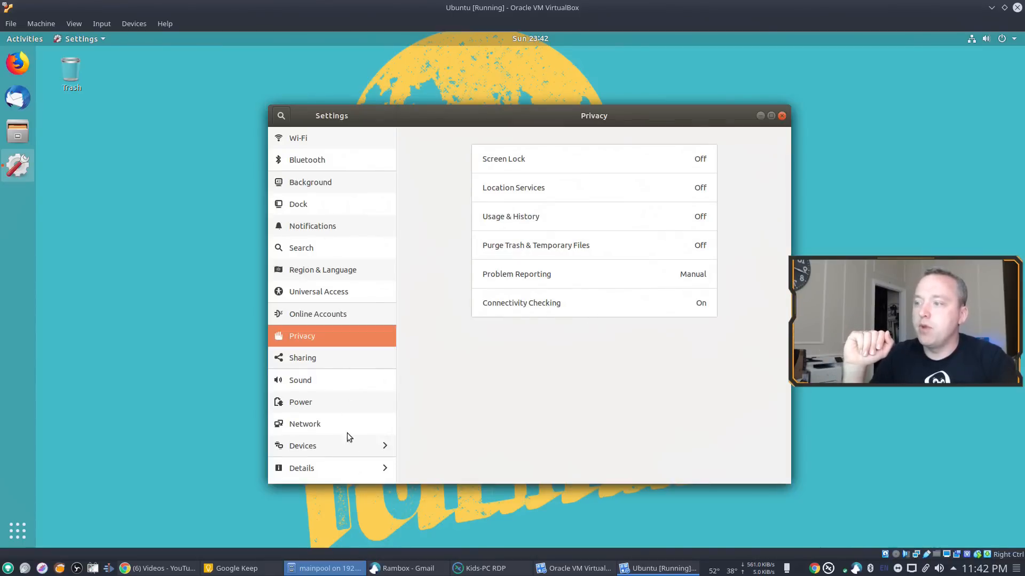
View Details > About showing Pop!_OS 18.04 LTS, then close Settings.
left_click(322, 468)
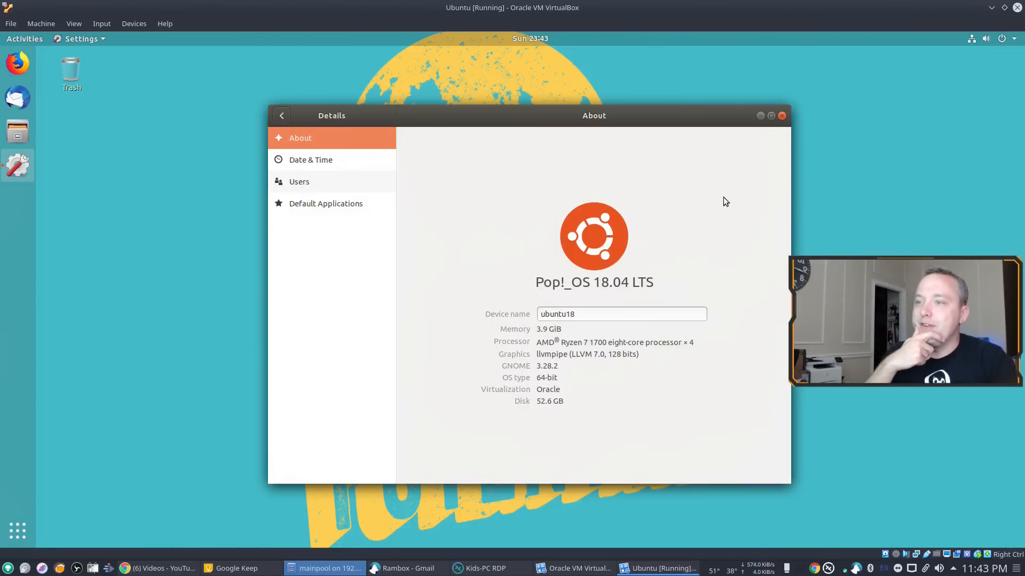
left_click(782, 116)
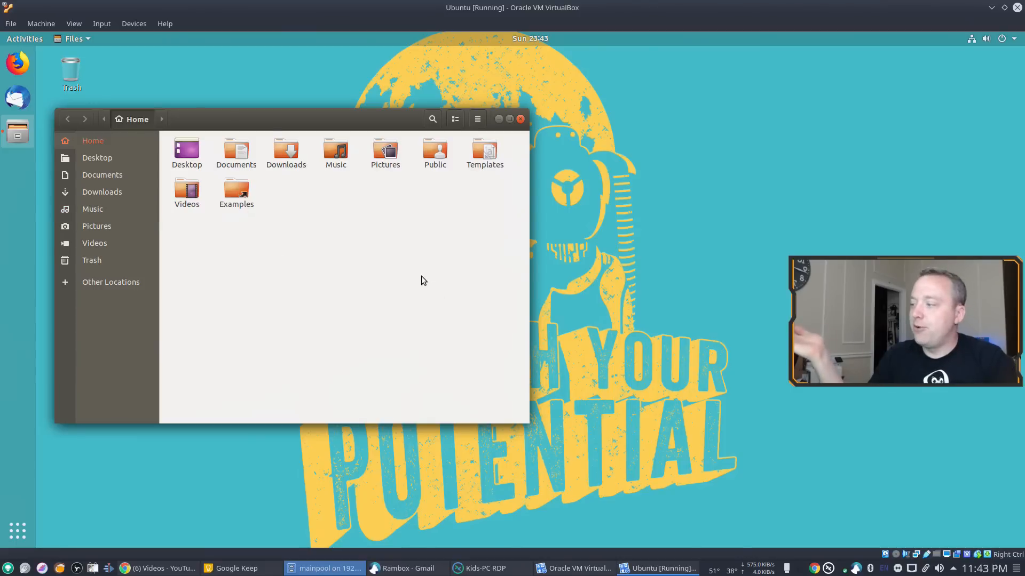
mouse_move(430, 280)
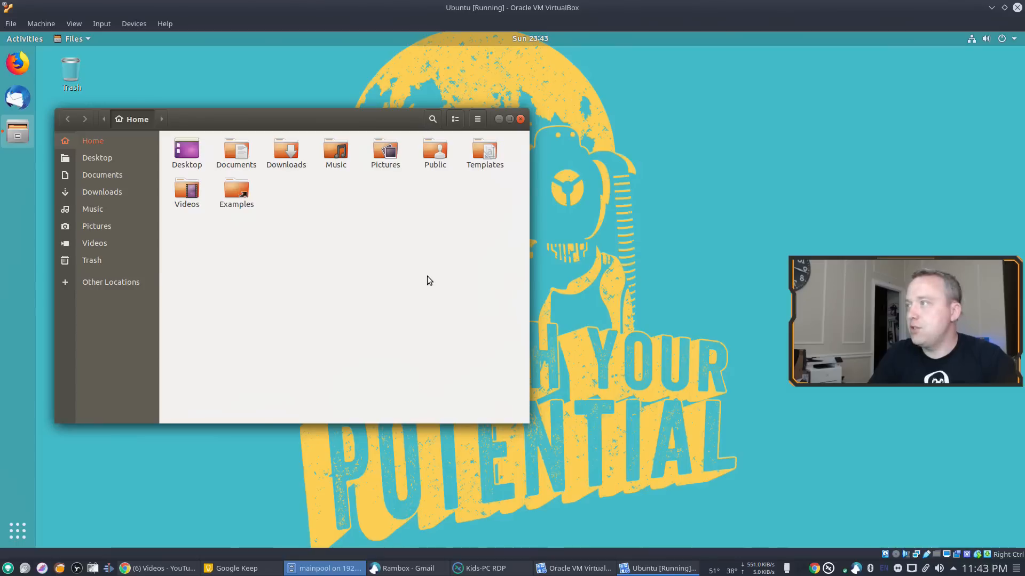